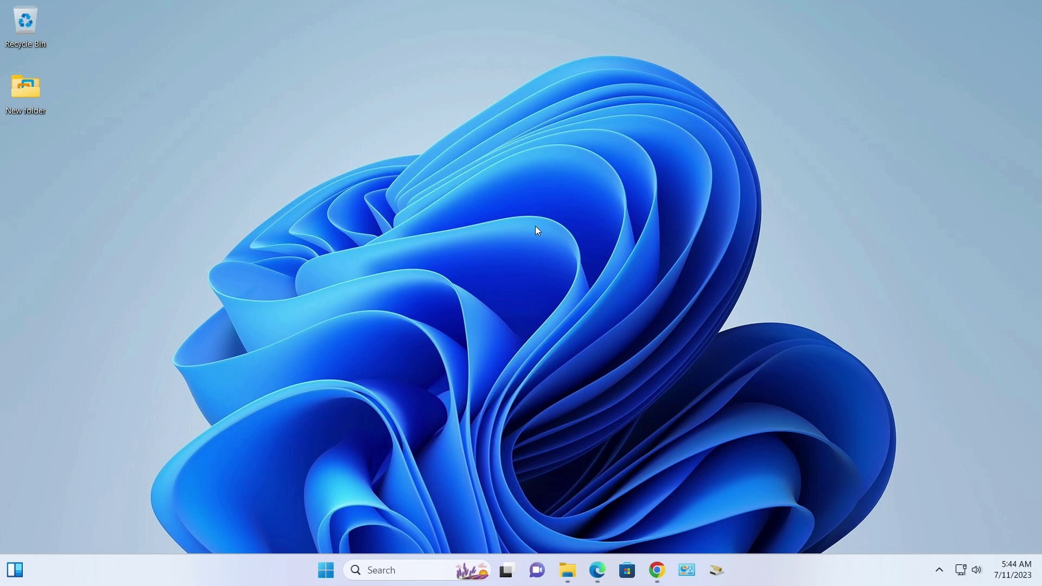
mouse_move(520, 239)
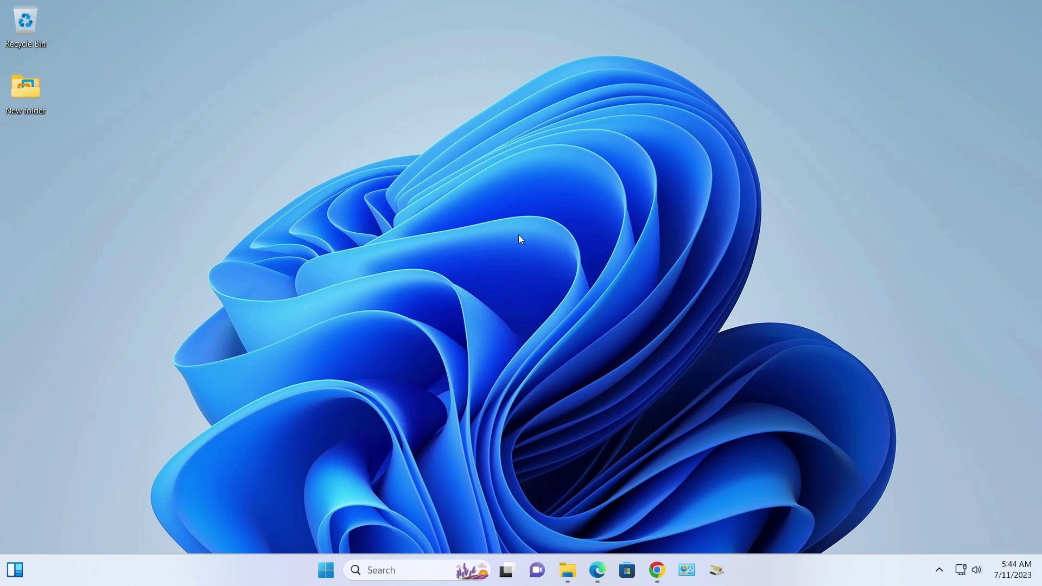
Open the Start button's Win+X quick-link menu on the desktop
right_click(325, 569)
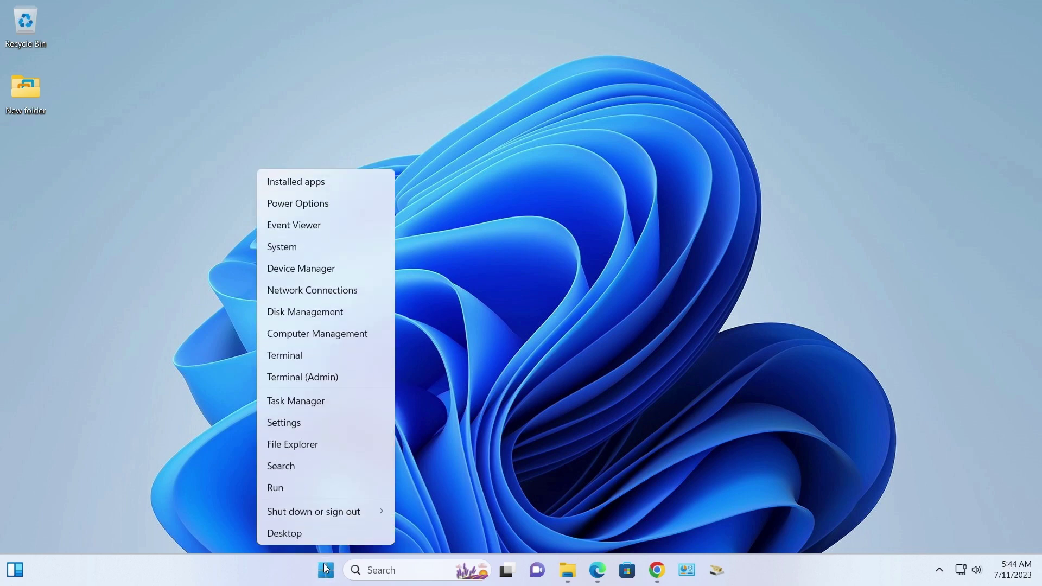
Launch regedit from the Run dialog after viewing its command history dropdown
left_click(275, 487)
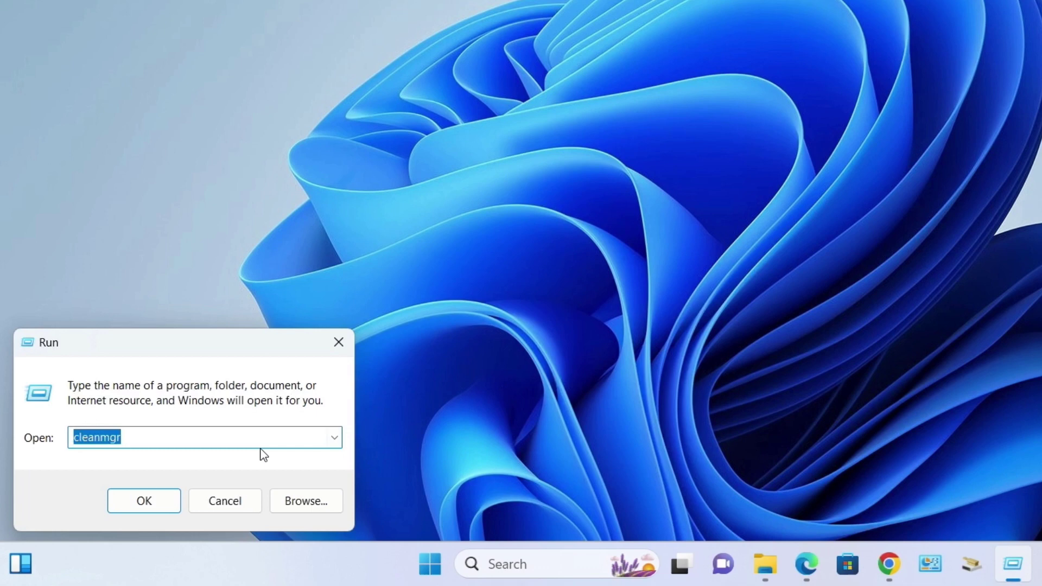
mouse_move(341, 439)
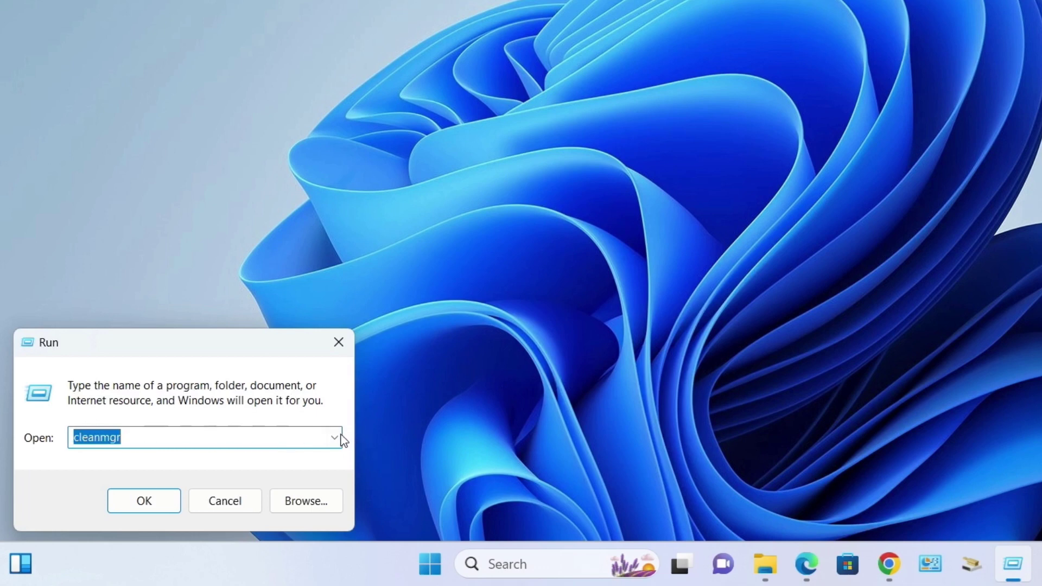
left_click(335, 437)
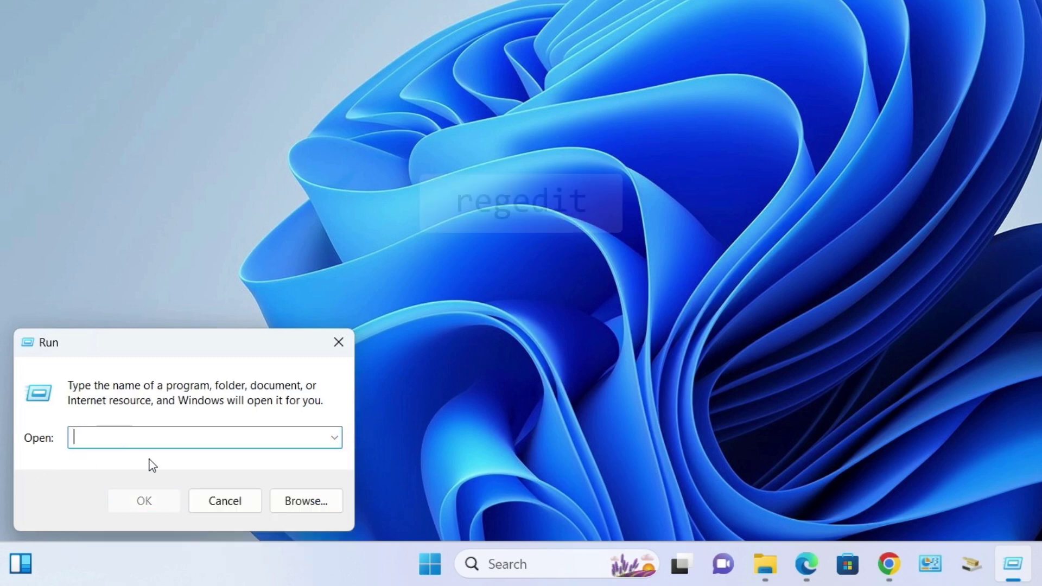
type("regedit")
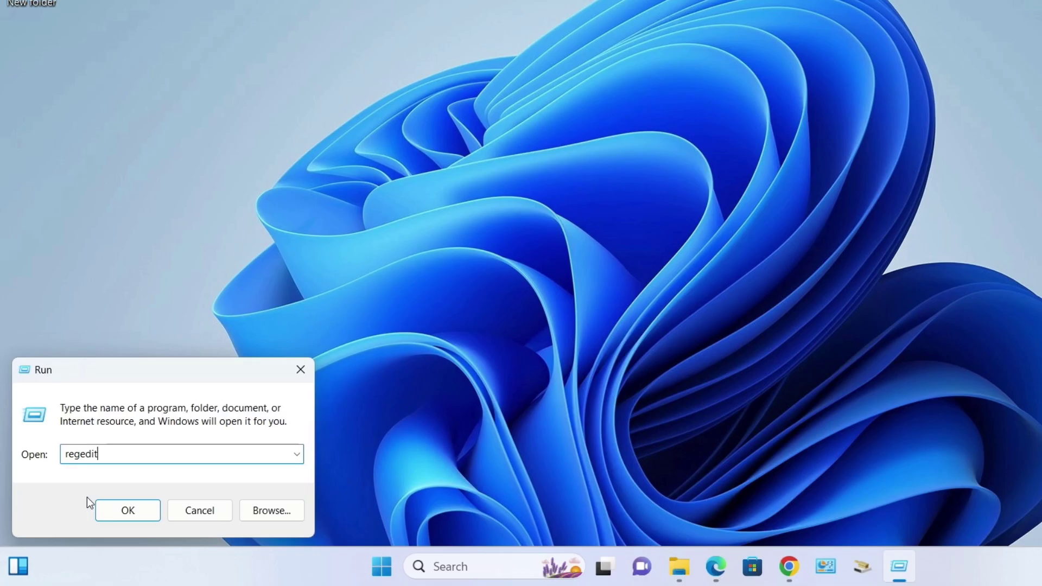
left_click(127, 510)
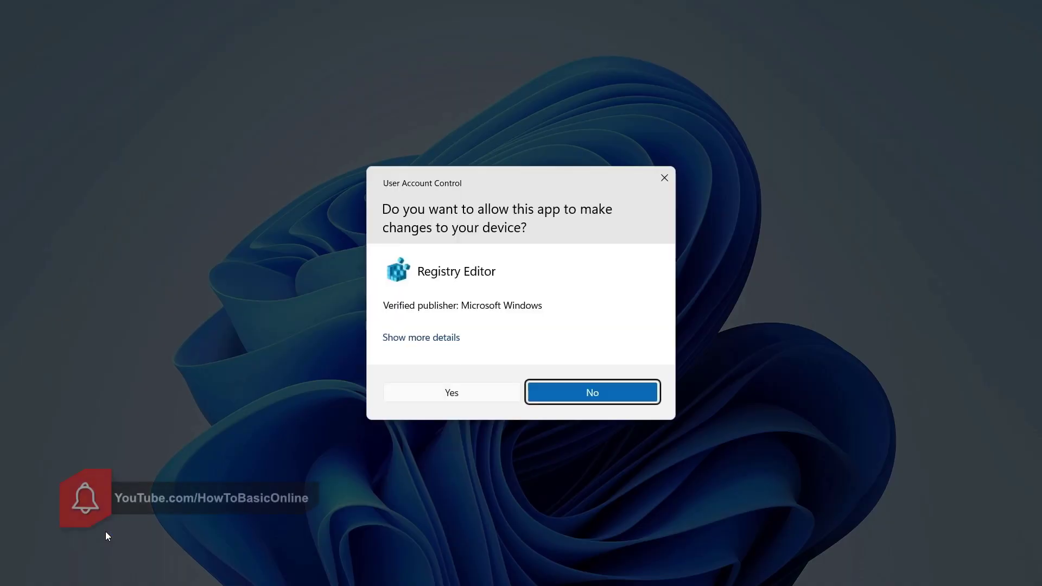
Allow Registry Editor to make changes in the User Account Control prompt
left_click(451, 392)
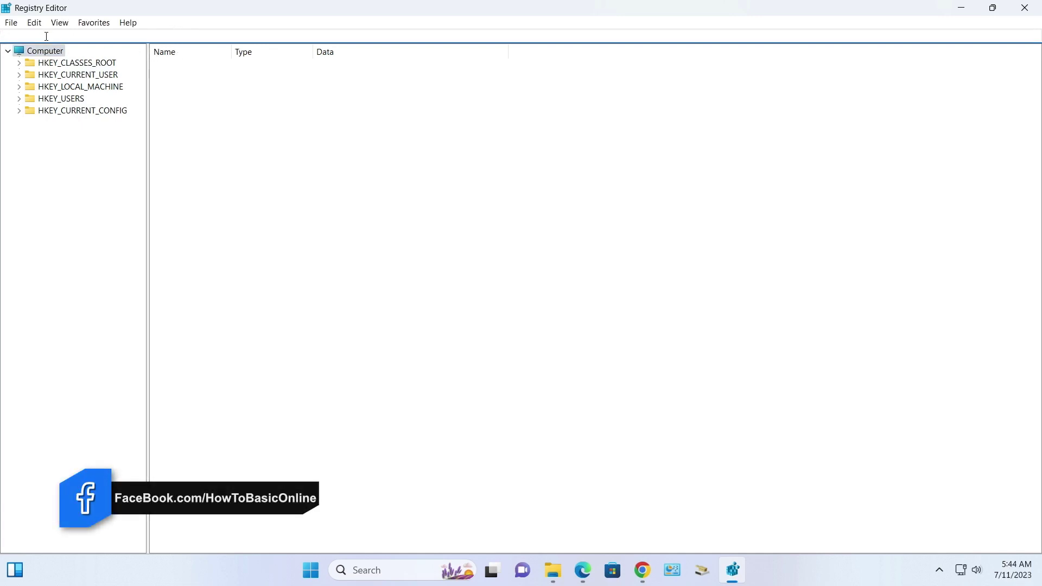
Go to HKEY_CURRENT_USER\...\Explorer\RunMRU by pasting the path into the address bar
right_click(45, 35)
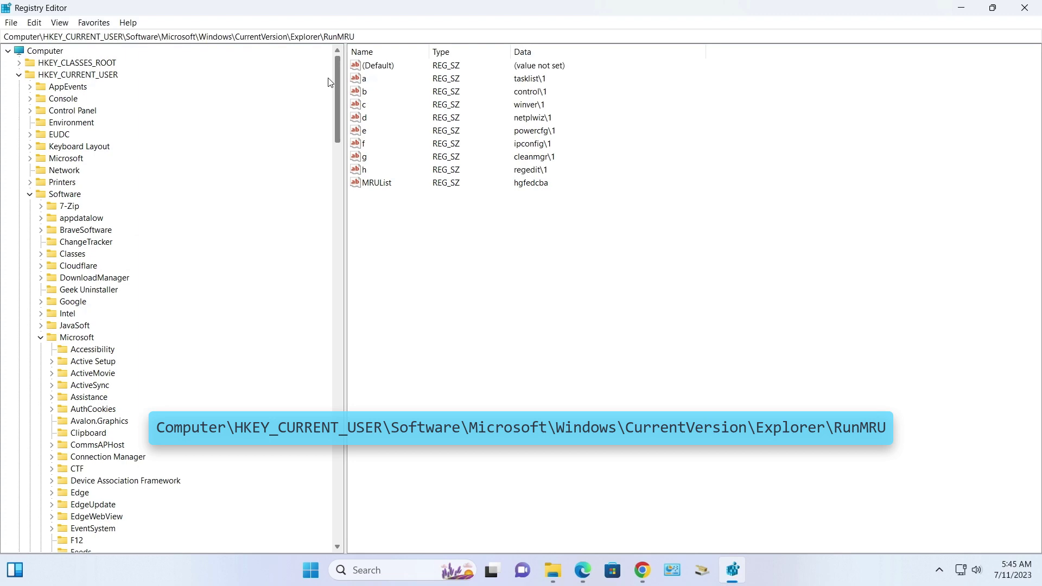
scroll("down", 3)
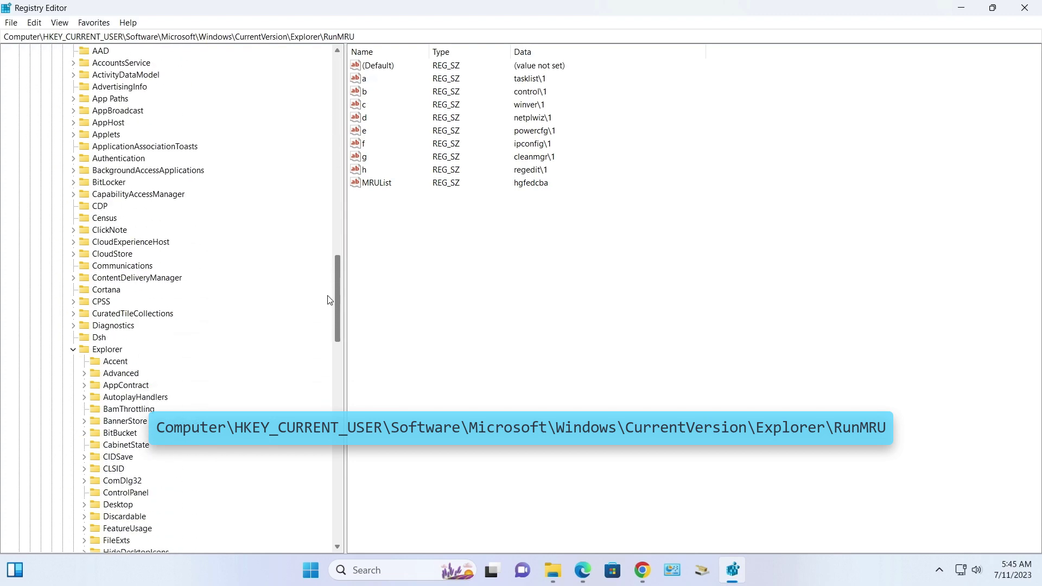
scroll("down", 3)
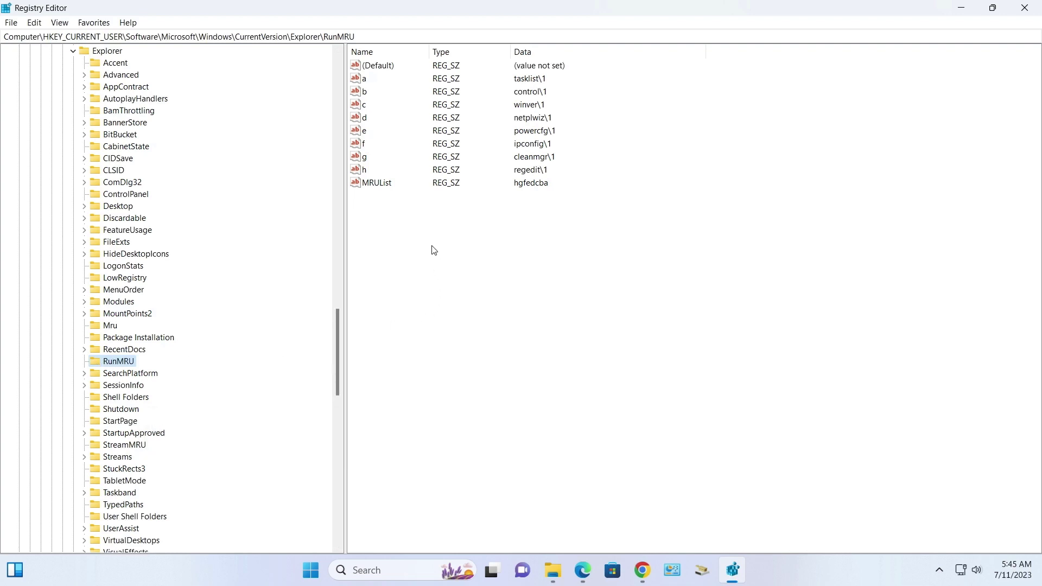
Select the RunMRU value 'a' (tasklist) in the right pane
left_click(364, 78)
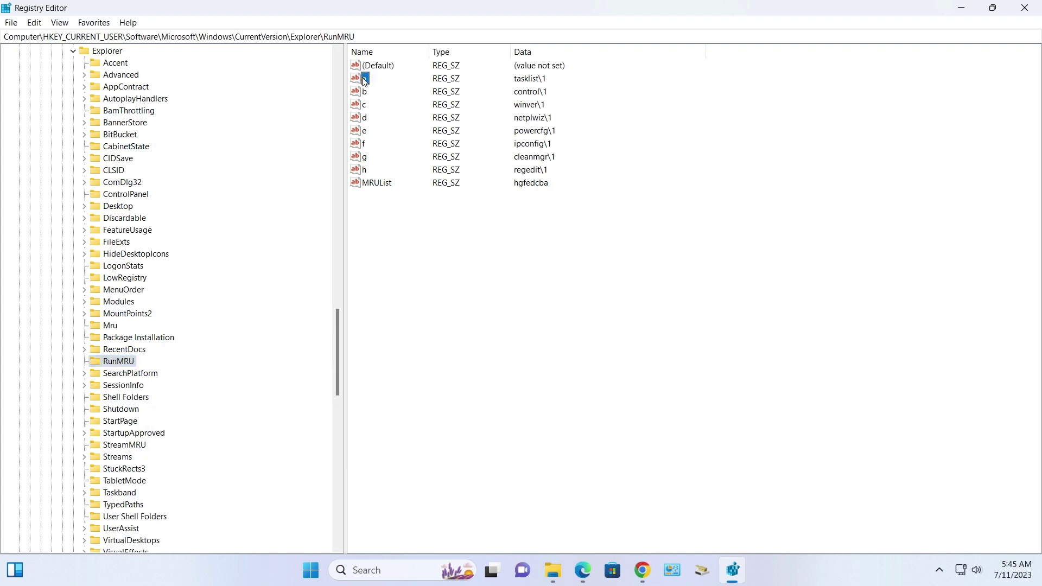
left_click(364, 79)
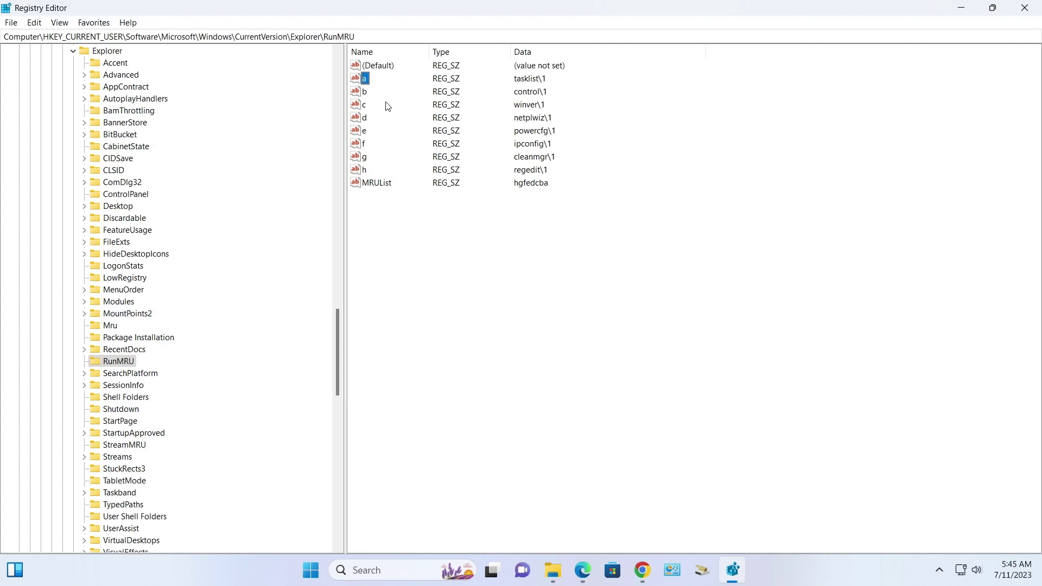
mouse_move(524, 109)
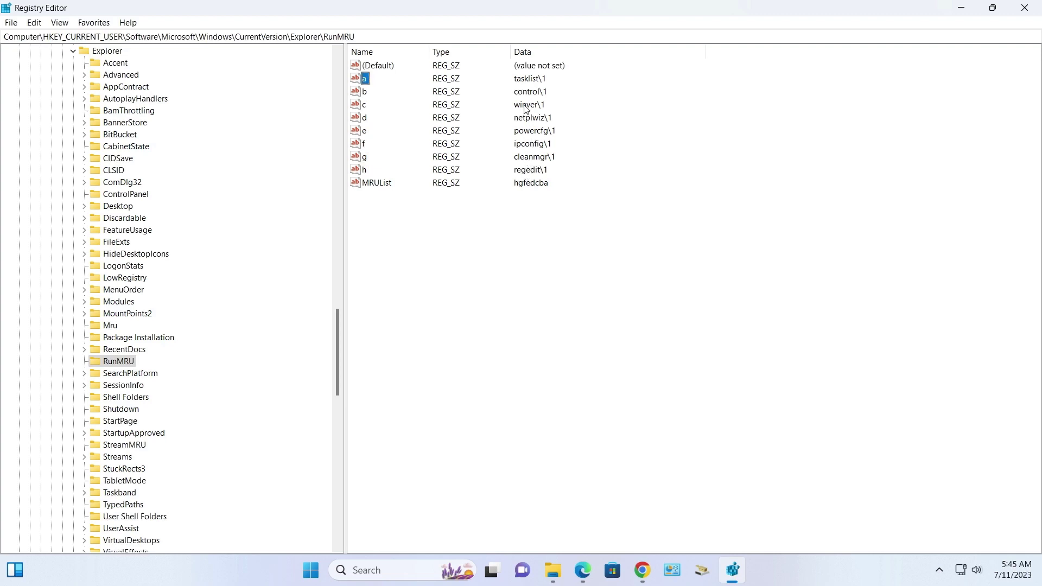
mouse_move(401, 116)
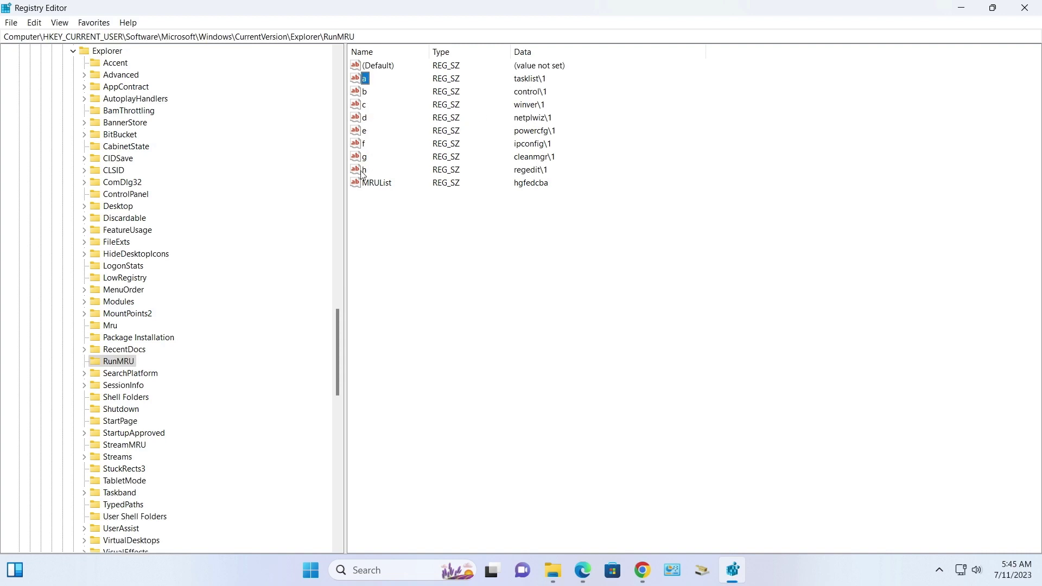
Delete RunMRU entries a through h, confirming the permanent deletion
right_click(364, 78)
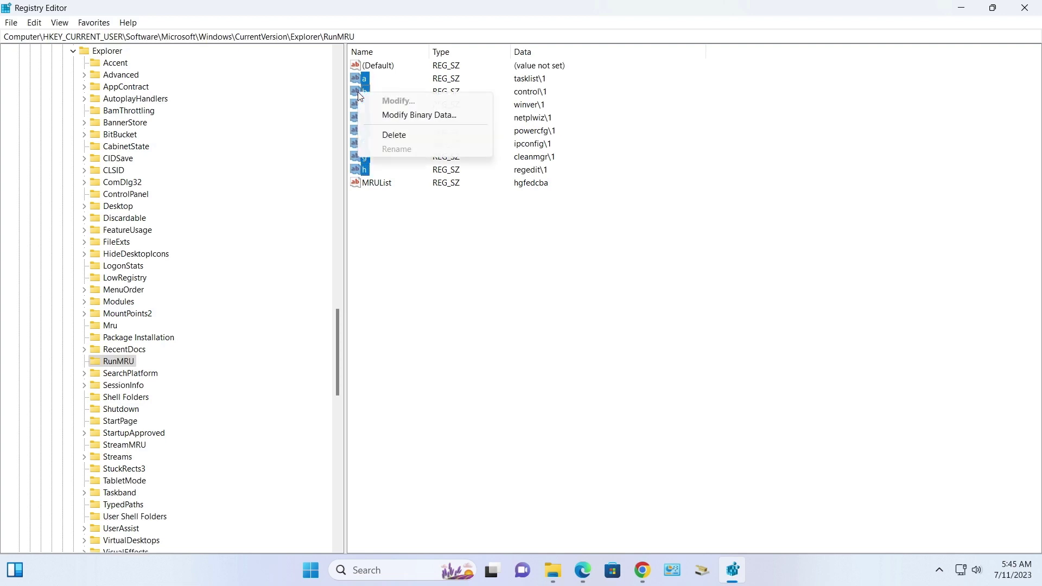
mouse_move(393, 135)
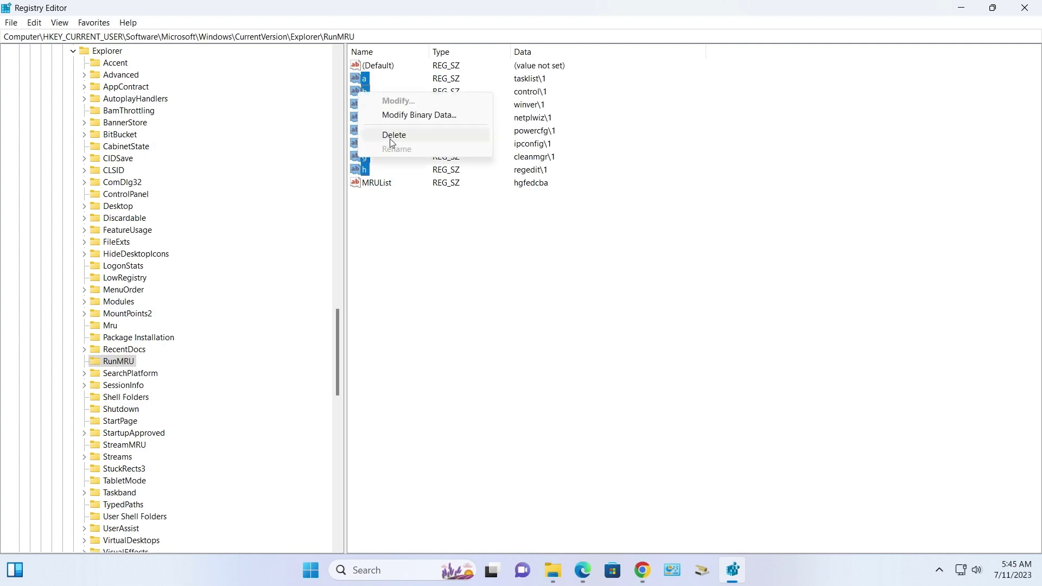
left_click(394, 135)
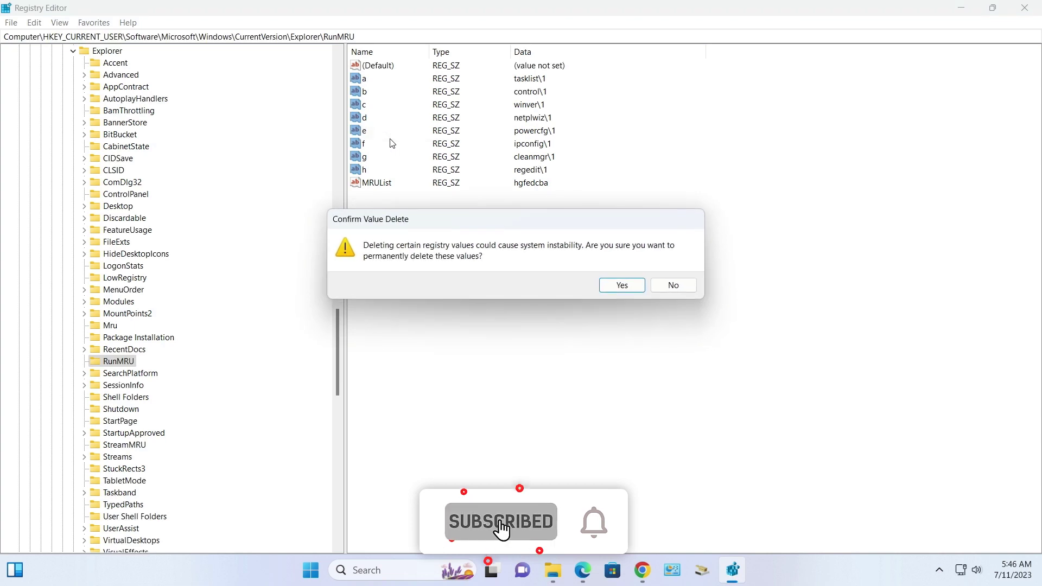
left_click(620, 285)
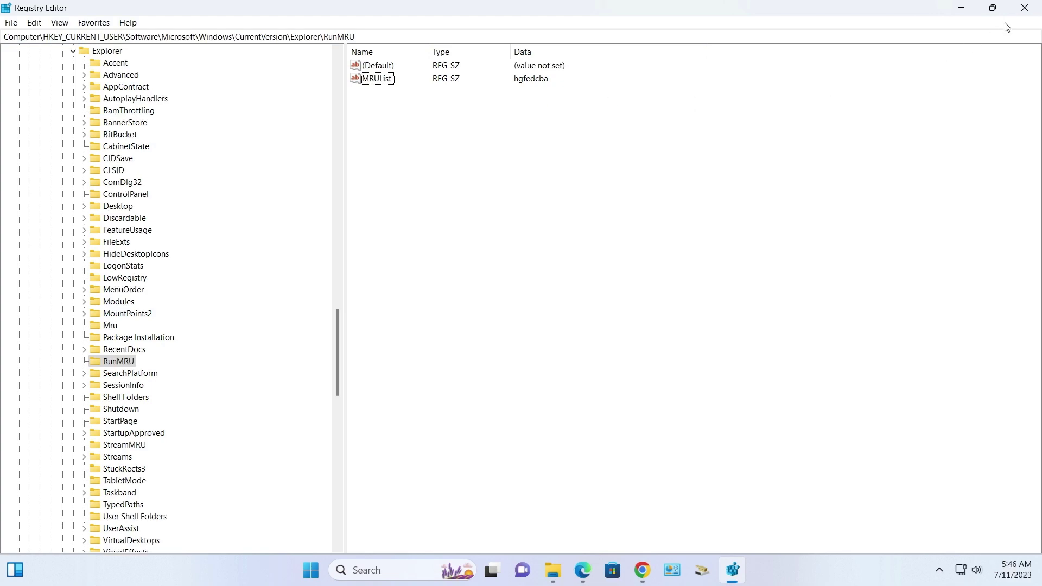
Close Registry Editor and confirm the Run dialog's history dropdown is empty
left_click(1022, 7)
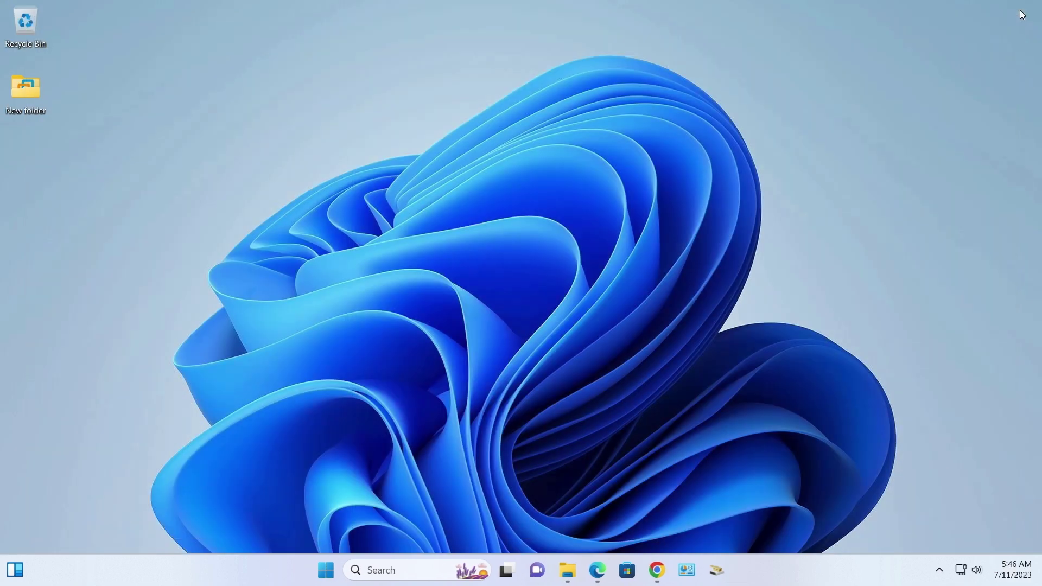
mouse_move(325, 569)
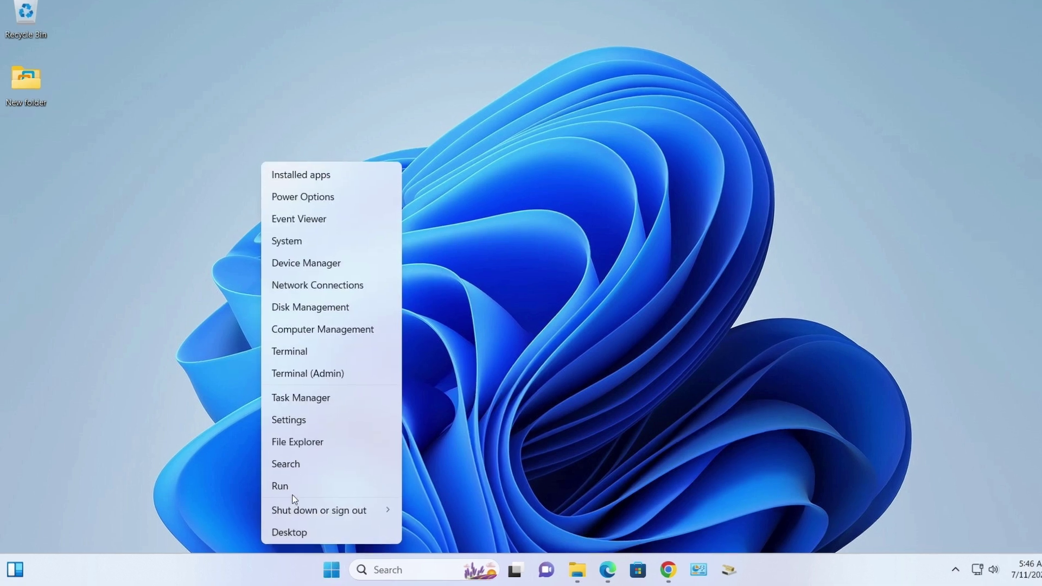
left_click(280, 486)
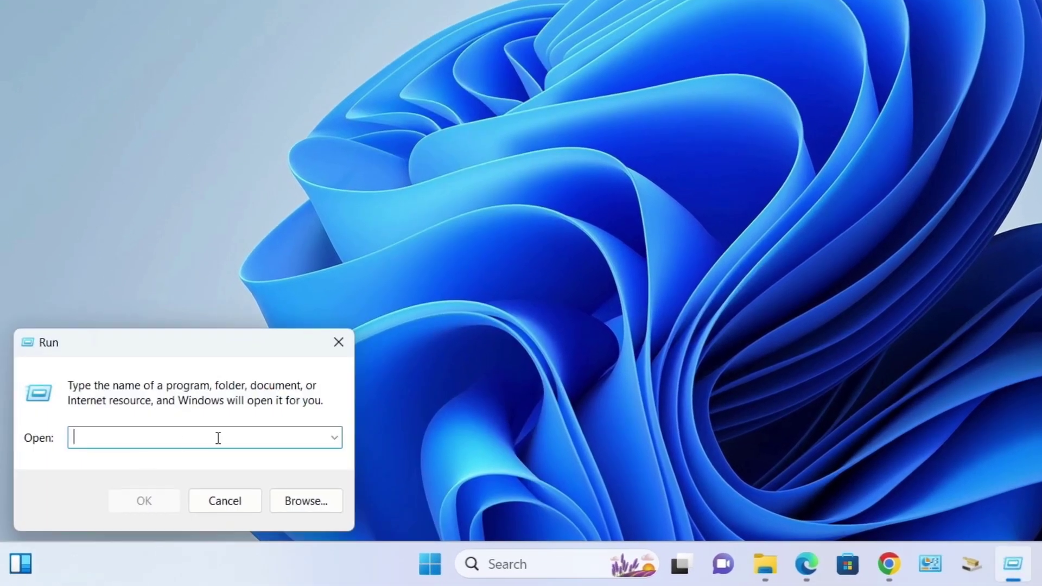
left_click(335, 437)
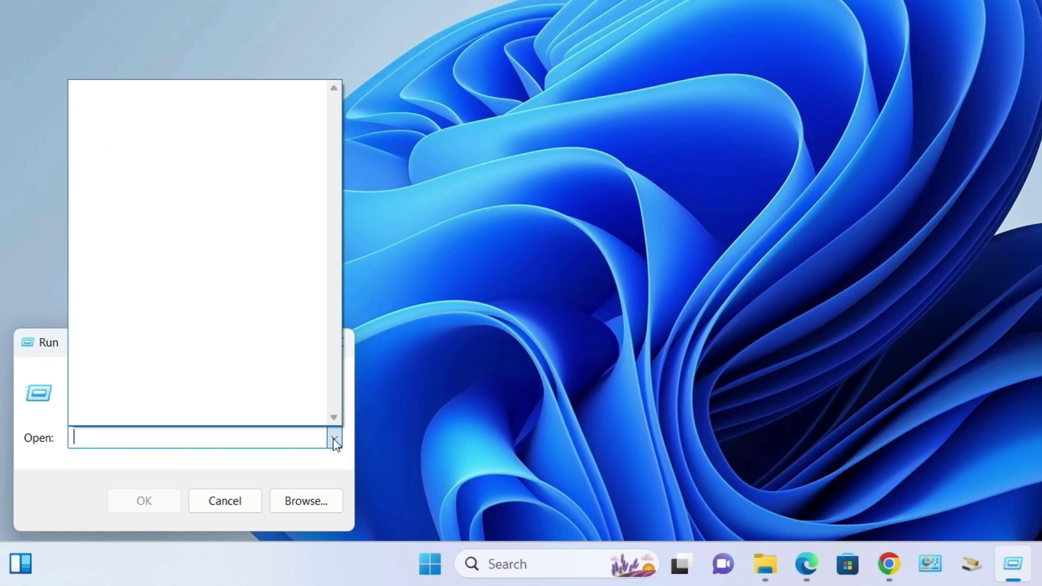